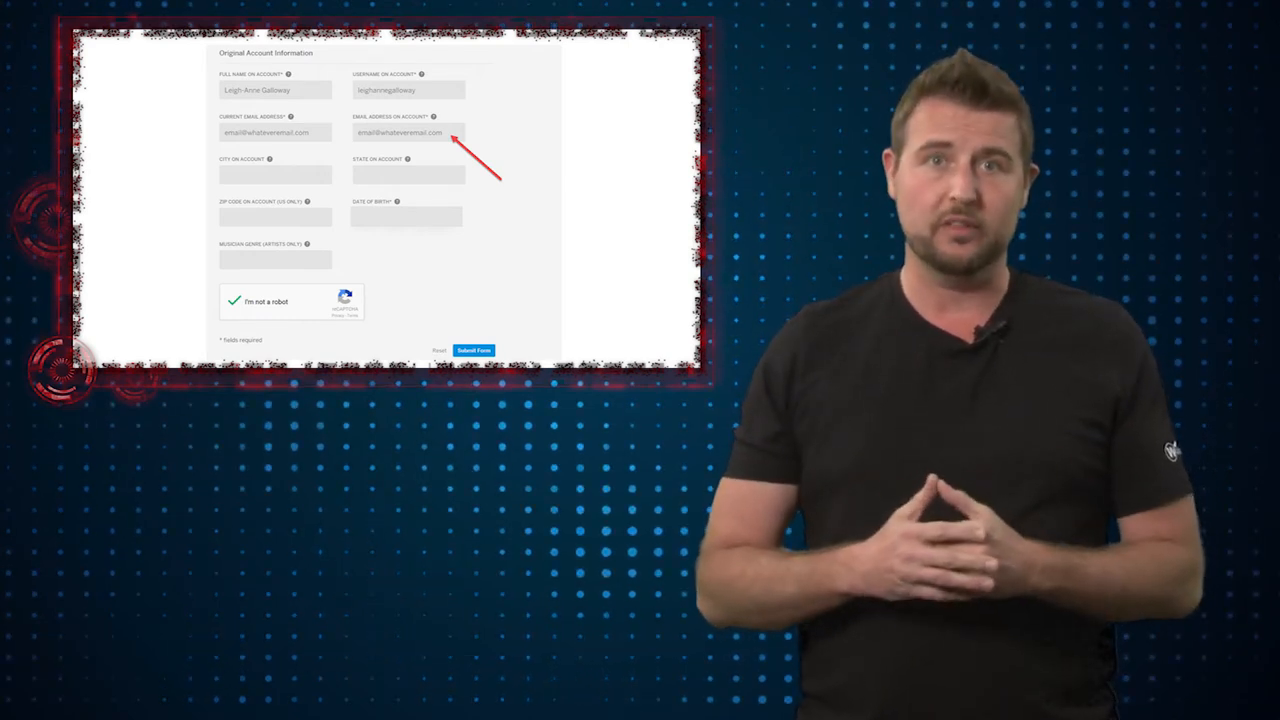
- Submit the account recovery form, confirming the account was found with a Reset Password offer
left_click(473, 350)
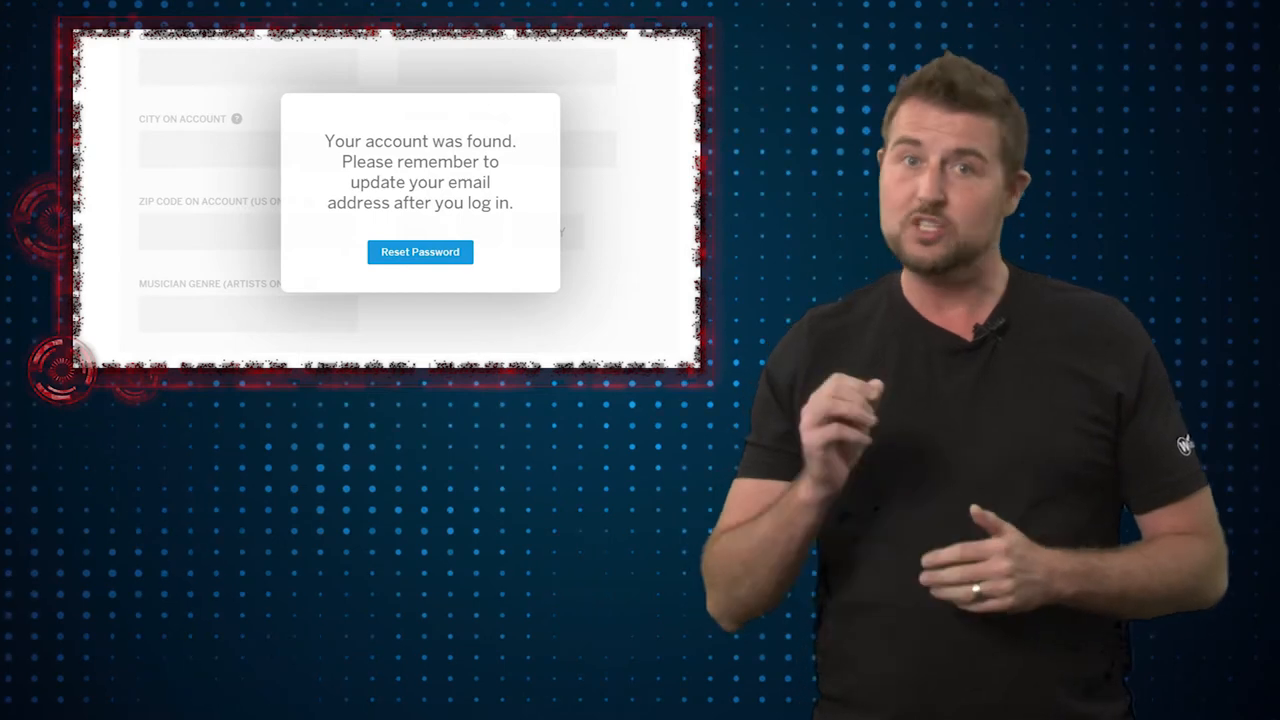